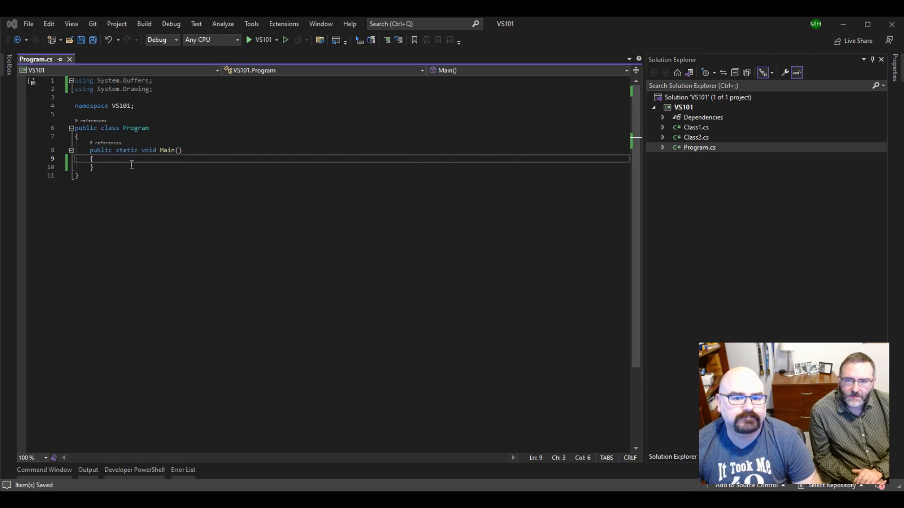
# - Add the comment //Object Pooling inside the empty Main method
pyautogui.write('//')
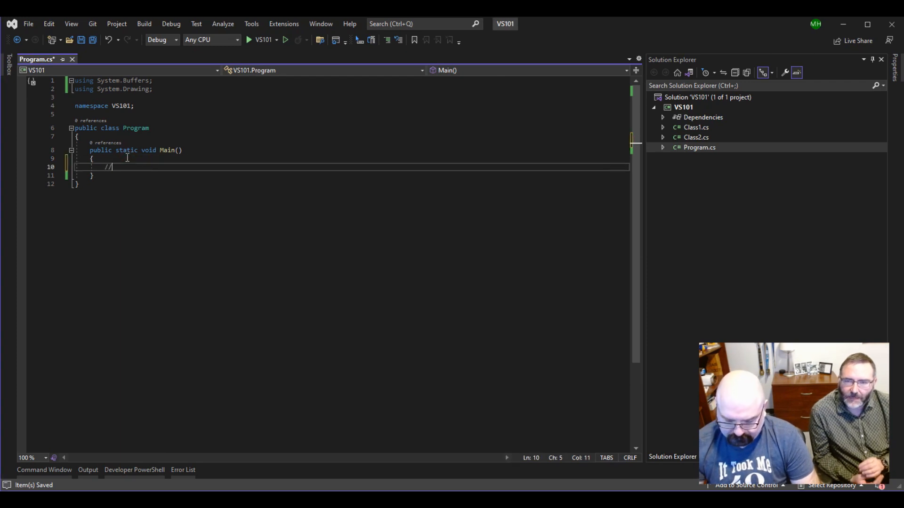
pyautogui.write('Object')
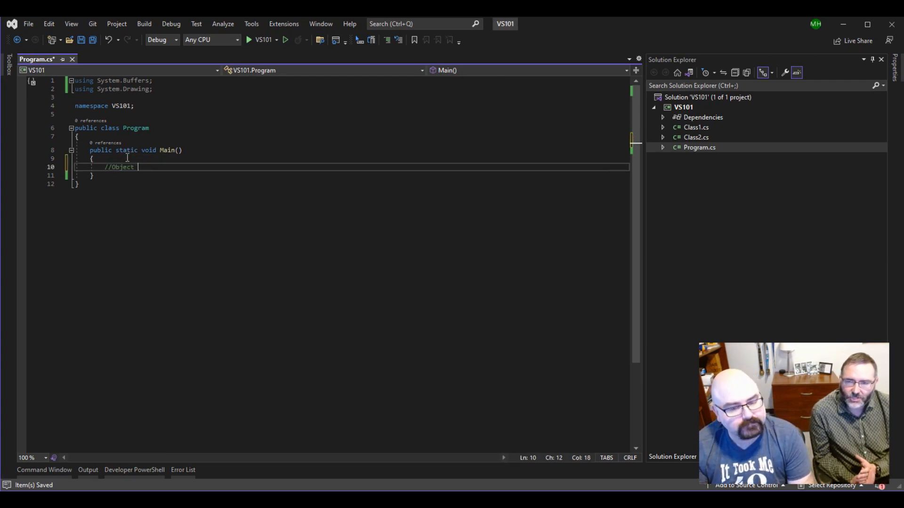
pyautogui.write('Pooling')
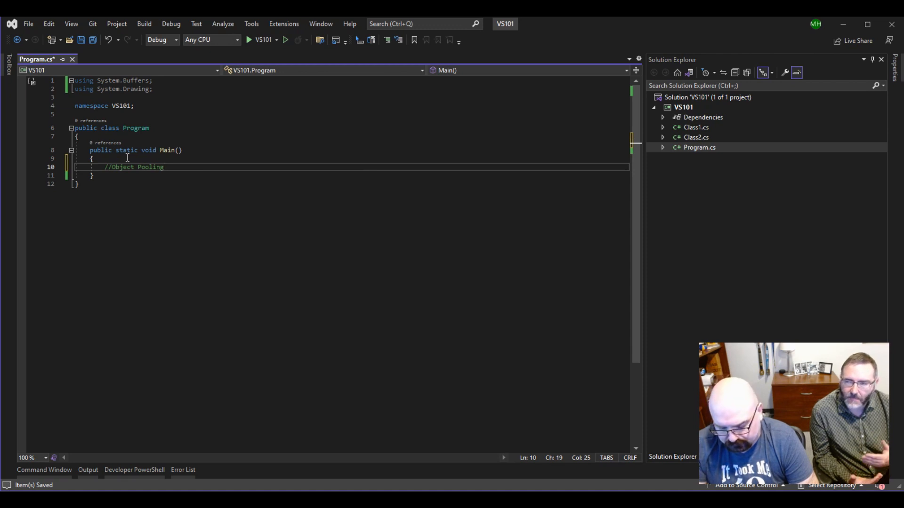
# - Start new blank lines below the Object Pooling comment
pyautogui.press('Enter')
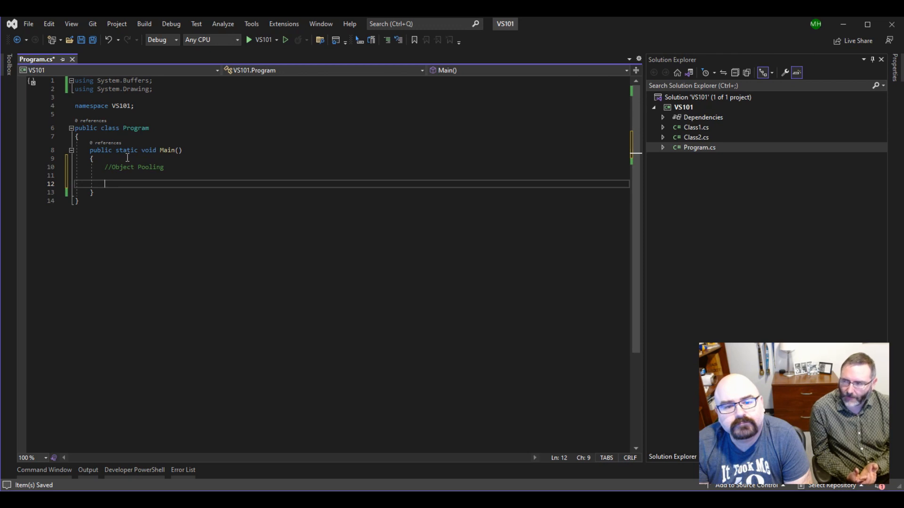
# - Declare var ap = ArrayPool<int>.Create(); beneath the comment
pyautogui.write('Array.Clear(new byte[] {')
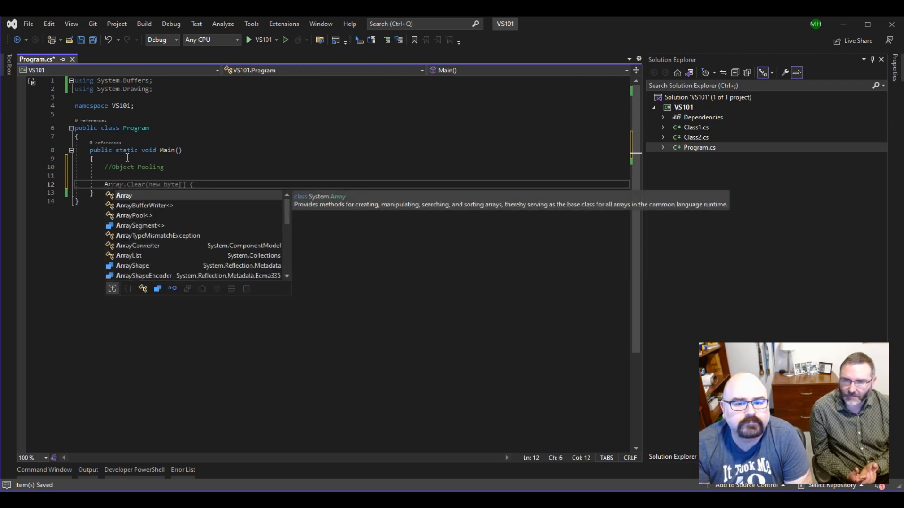
pyautogui.write('ArrayPool')
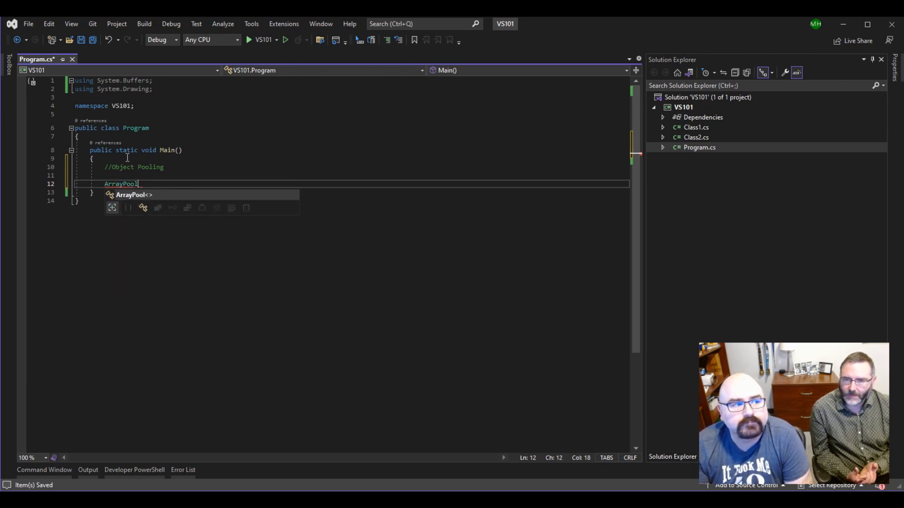
pyautogui.write('<>')
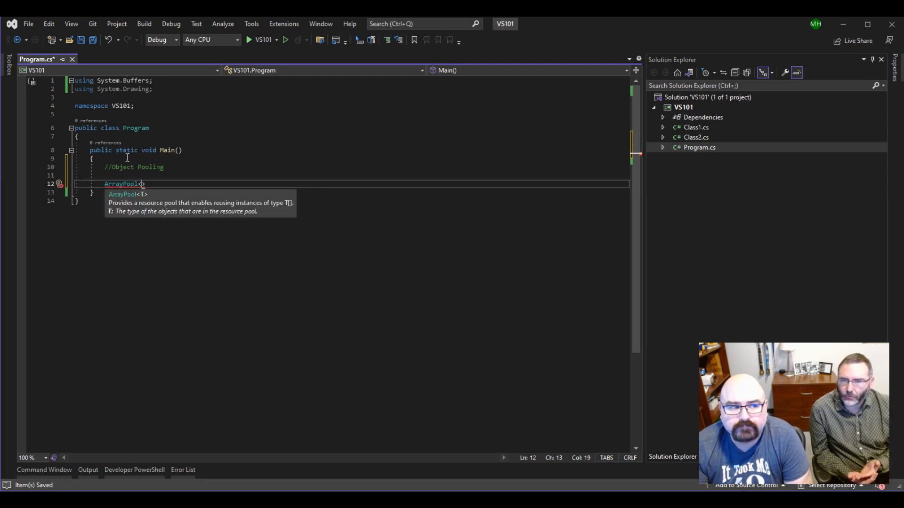
pyautogui.write('int')
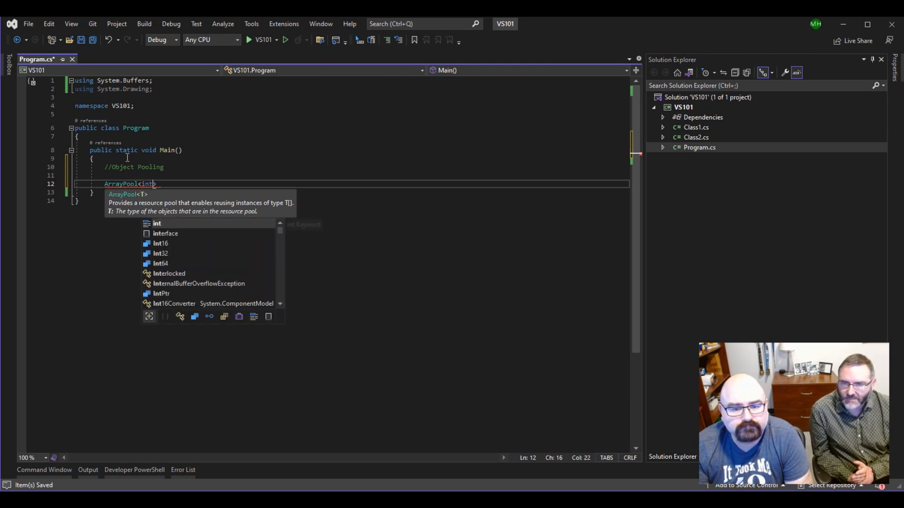
pyautogui.write('>.')
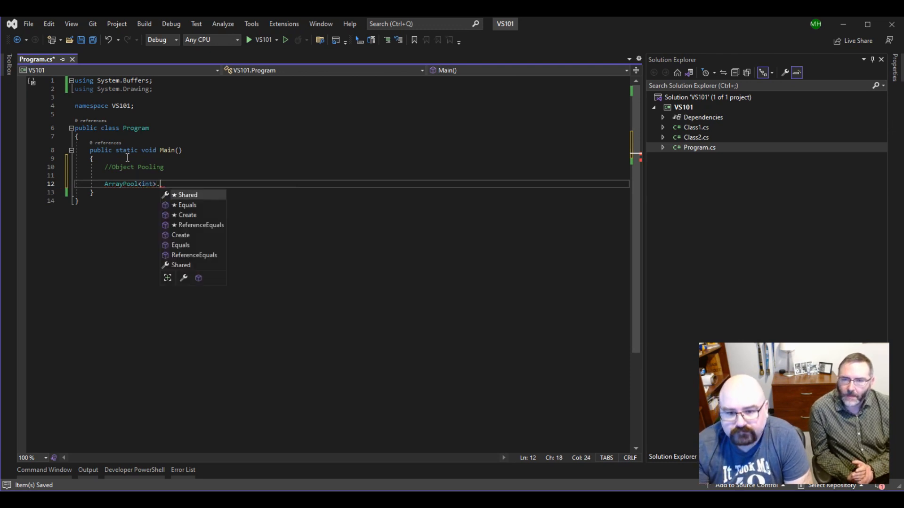
pyautogui.write('Create();')
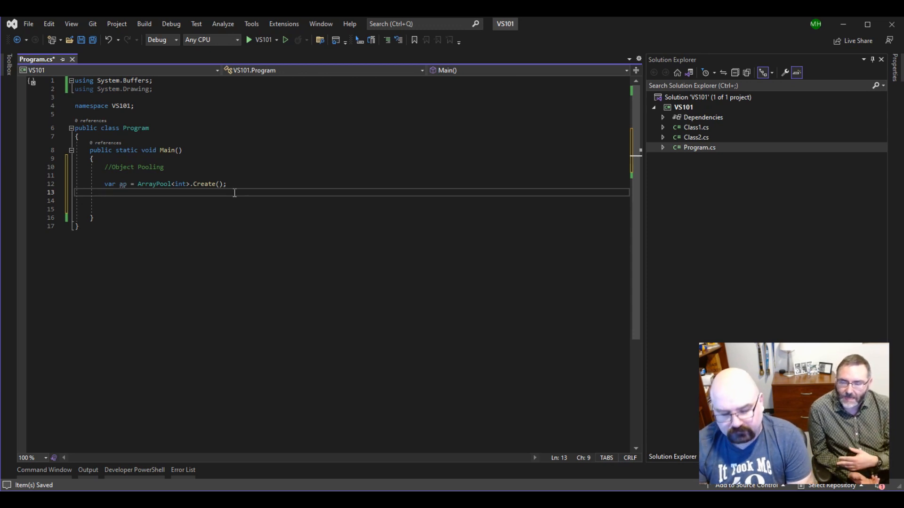
# - Rent an array from the pool with int[] a = ap.Rent(100);
pyautogui.write('int')
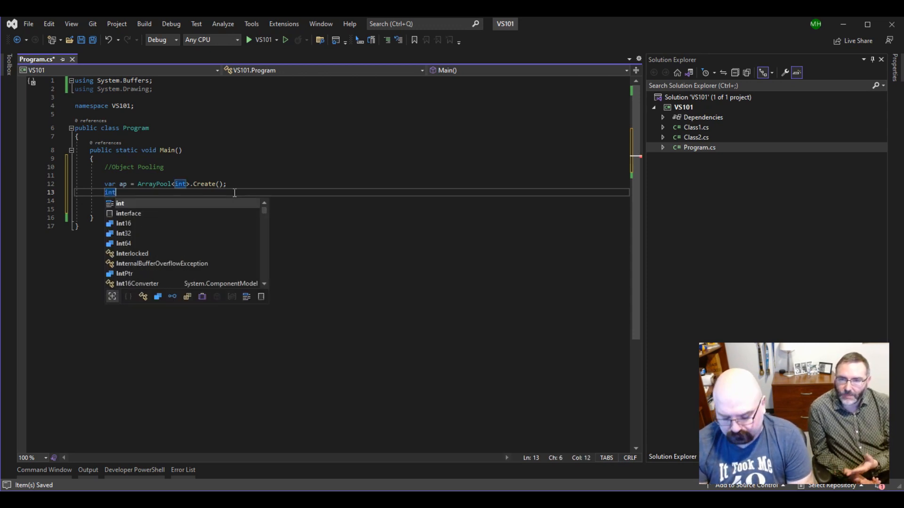
pyautogui.write('[] a = { 1, 2,')
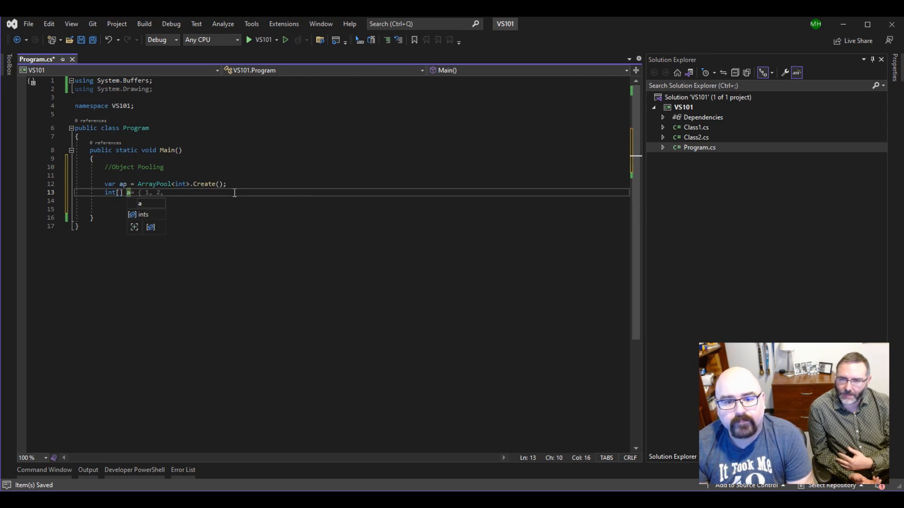
pyautogui.write('= ap')
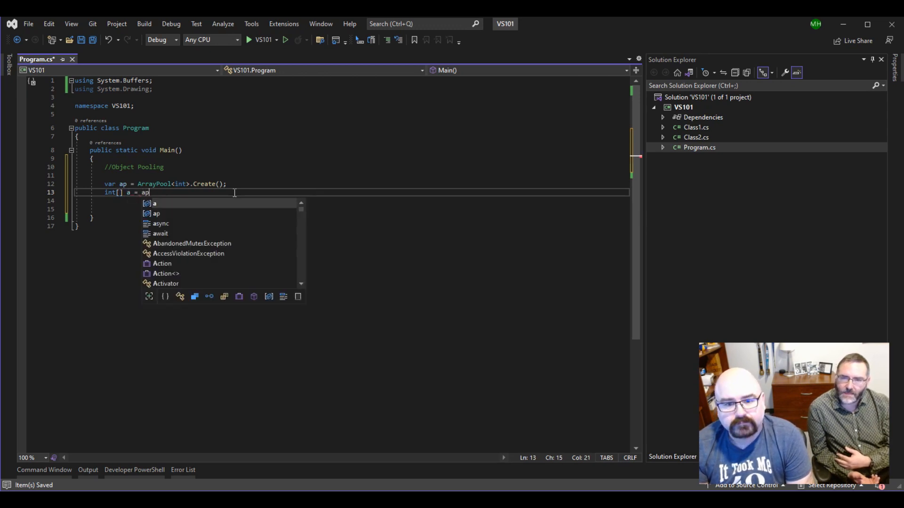
pyautogui.write('.')
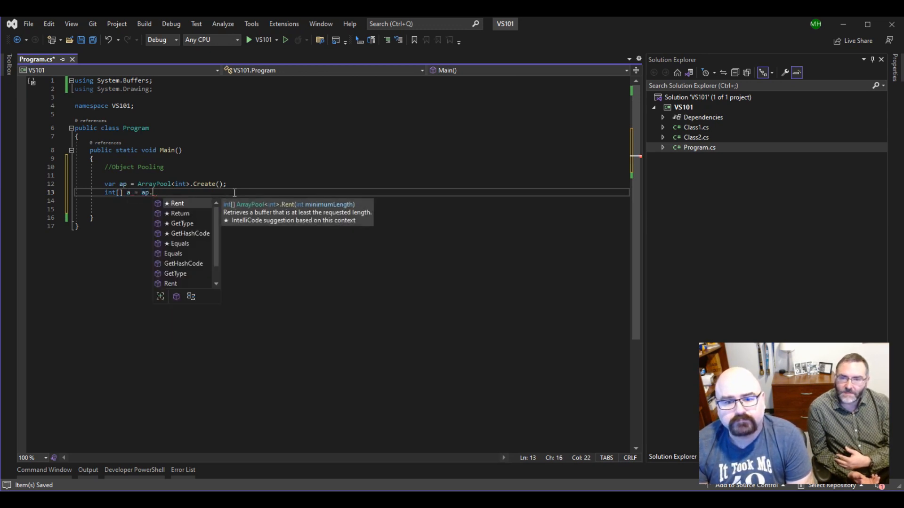
pyautogui.write('Rent(')
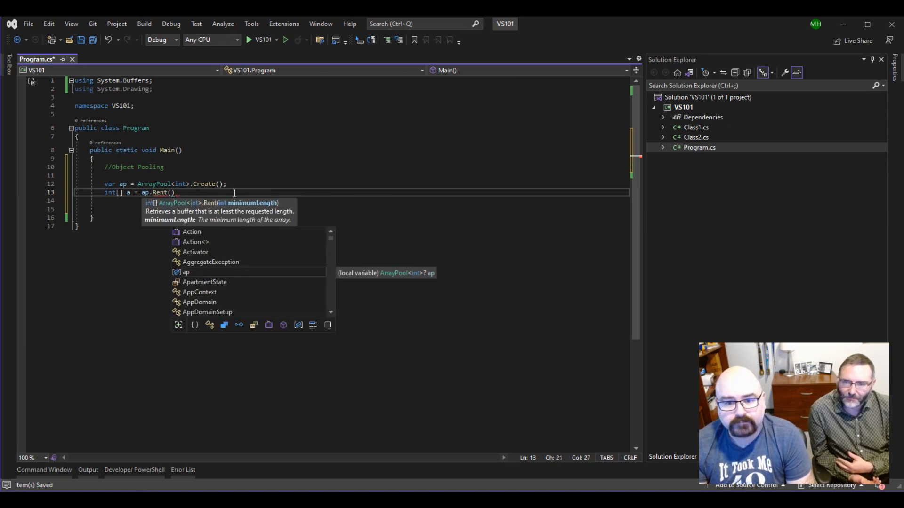
pyautogui.write('100')
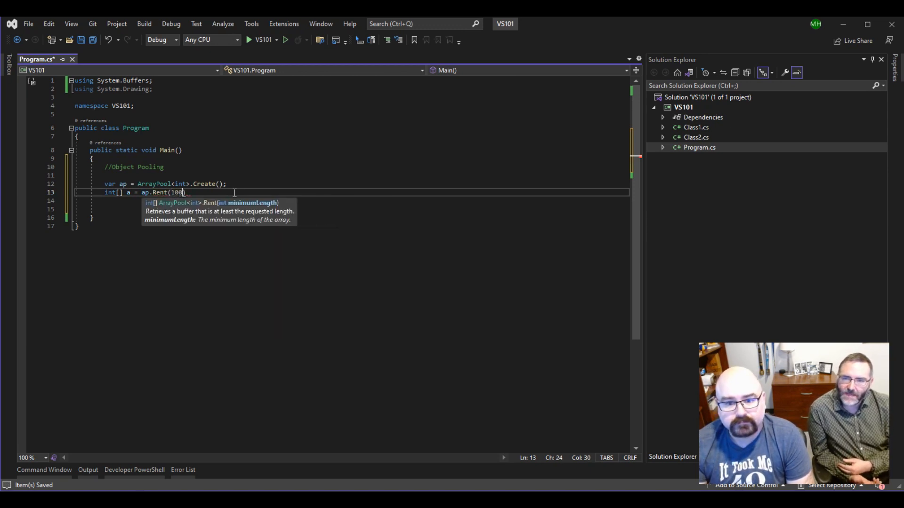
pyautogui.write(')')
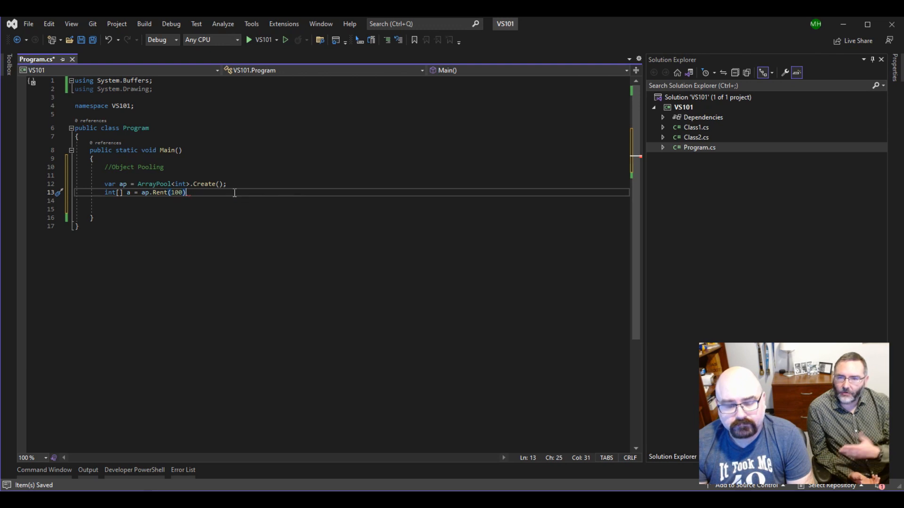
pyautogui.write(';')
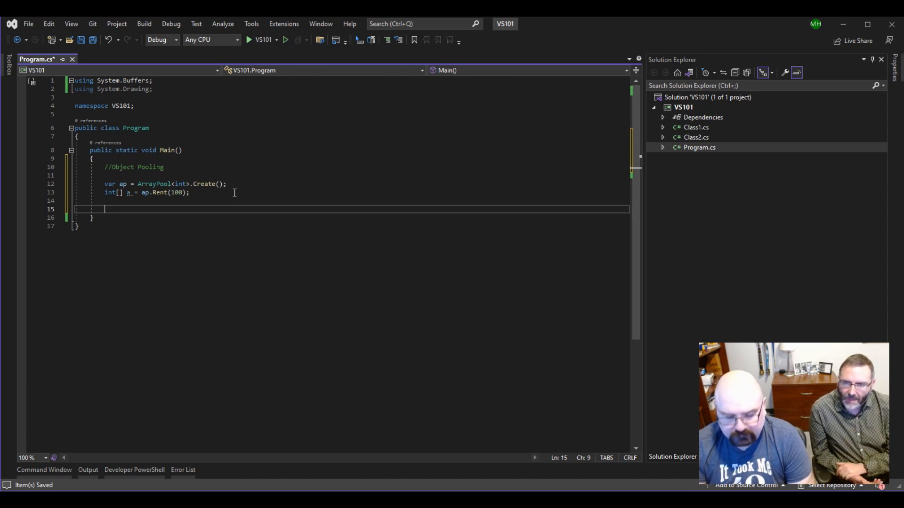
# - Add a //some work comment and hand the array back with ap.Return(a);
pyautogui.write('//s')
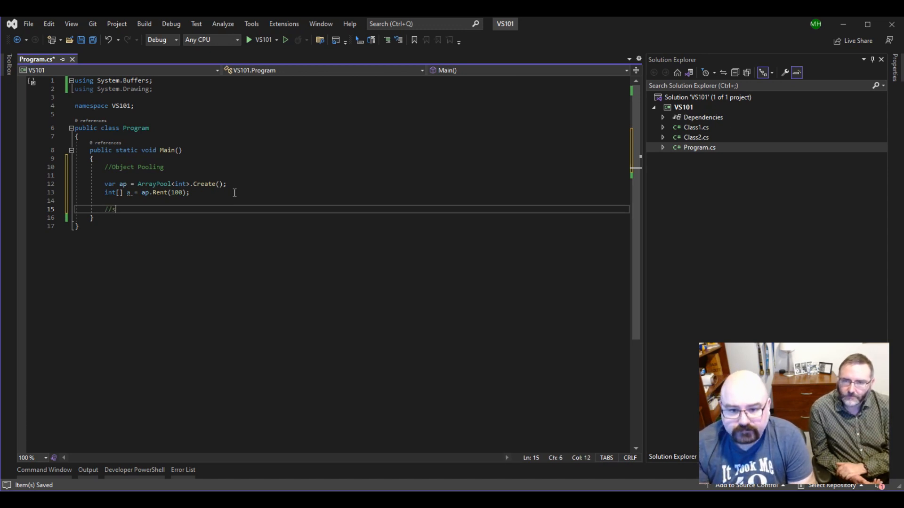
pyautogui.write('ome work')
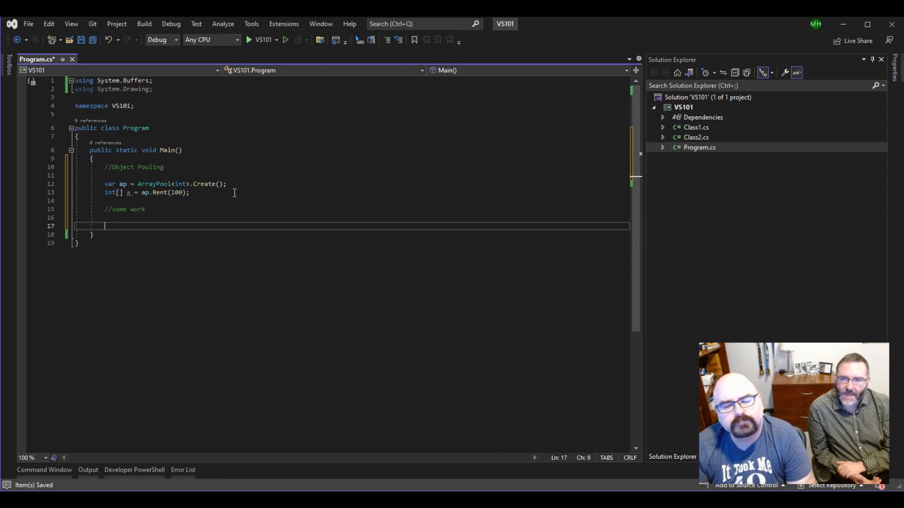
pyautogui.write('a[a.Length - 1] = 1;')
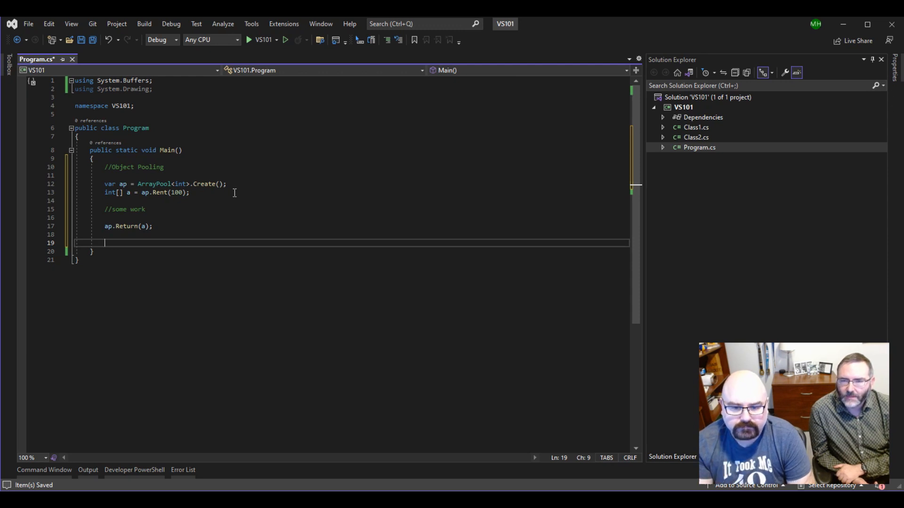
pyautogui.moveTo(117, 248)
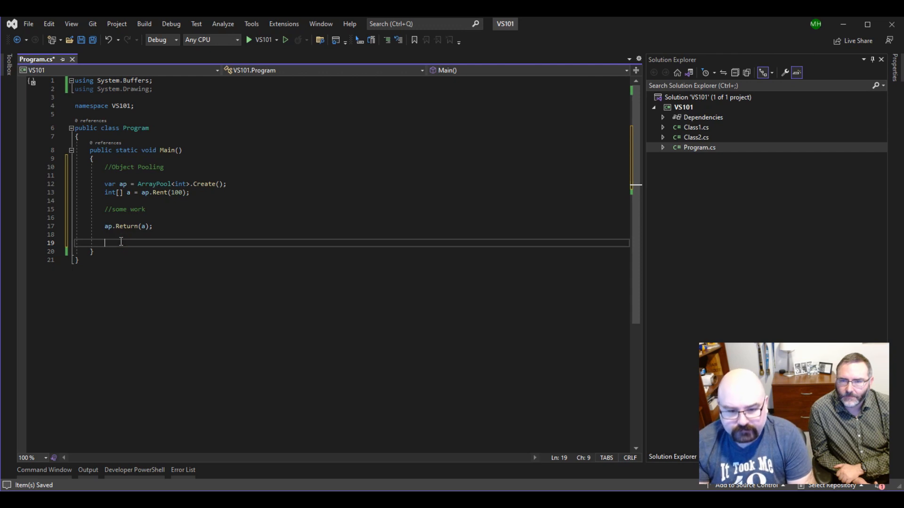
# - Return the array without clearing it via ap.Return(a, false);
pyautogui.write('ap')
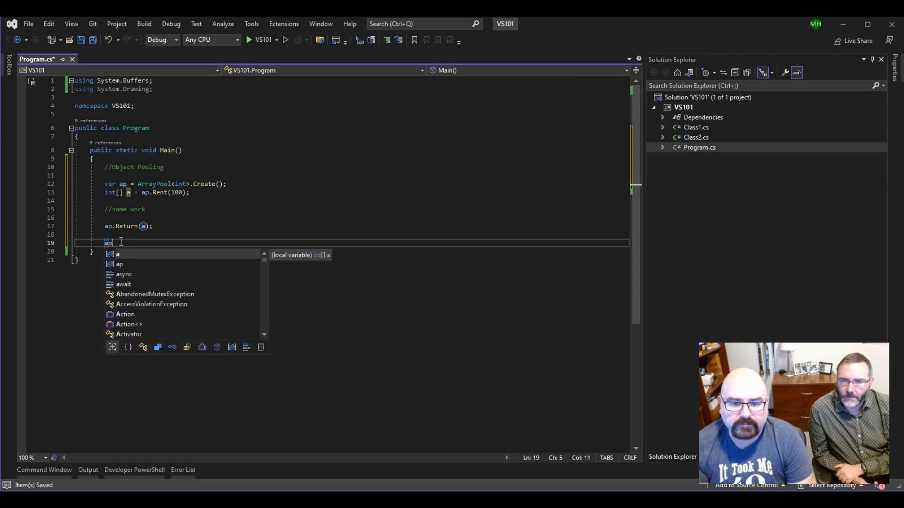
pyautogui.write('.Return')
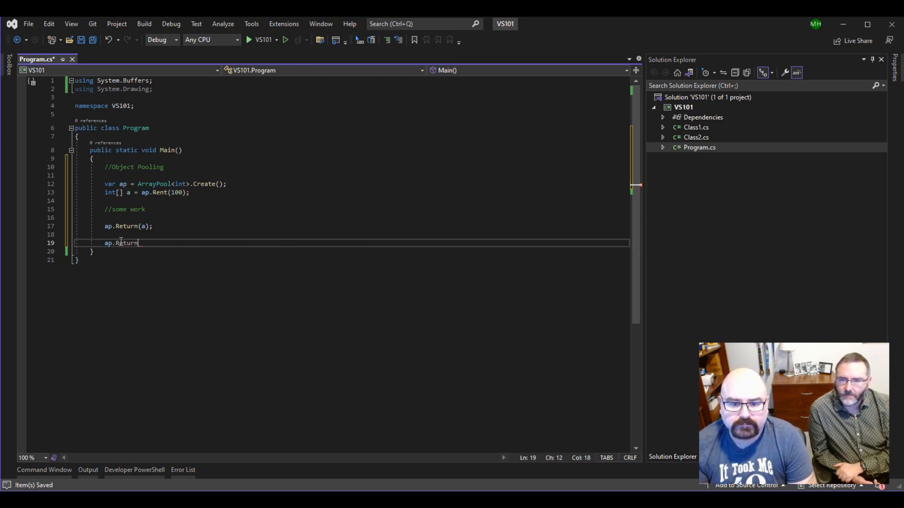
pyautogui.write('(')
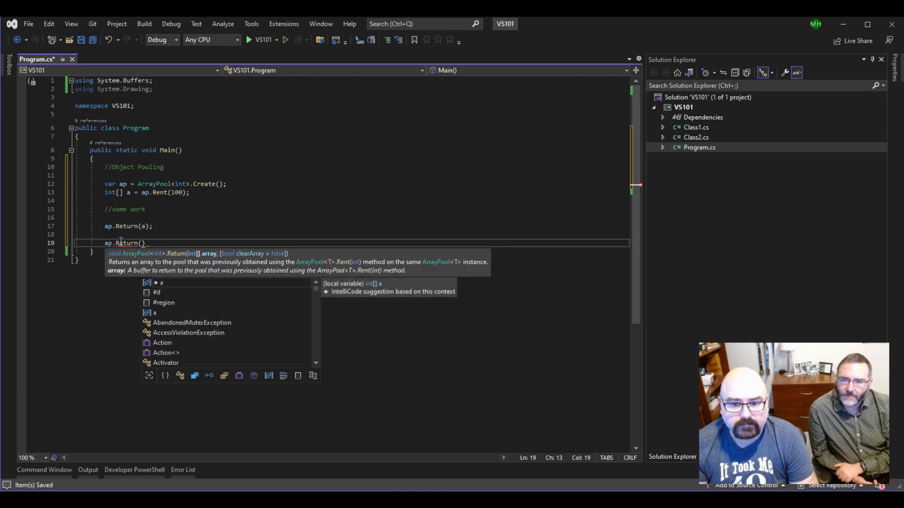
pyautogui.write('a')
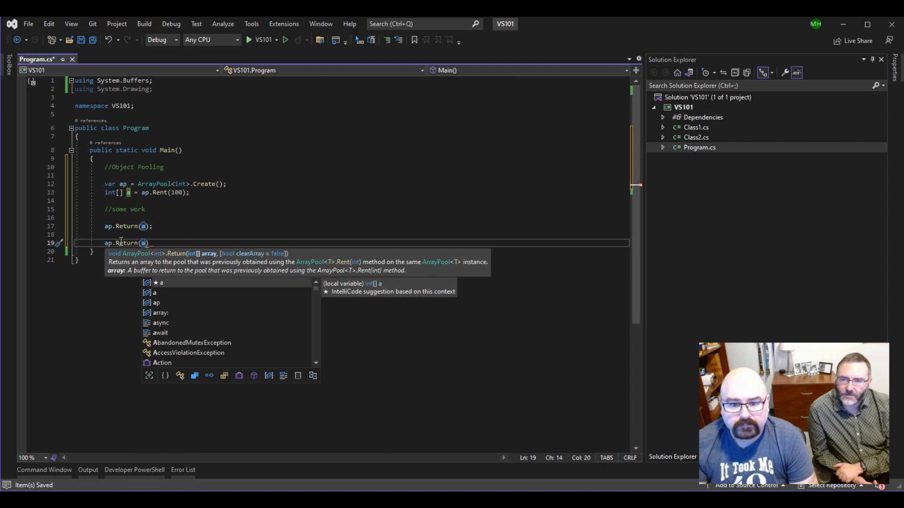
pyautogui.press('Escape')
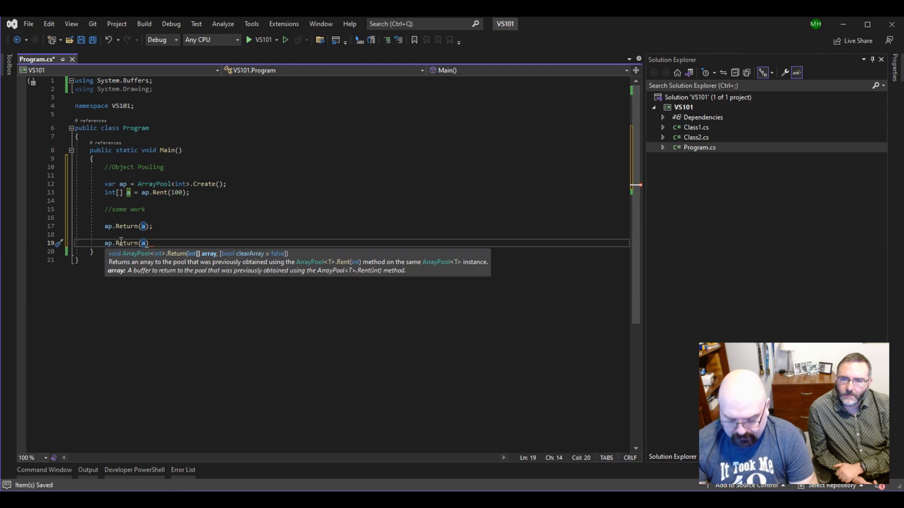
pyautogui.write(', fals')
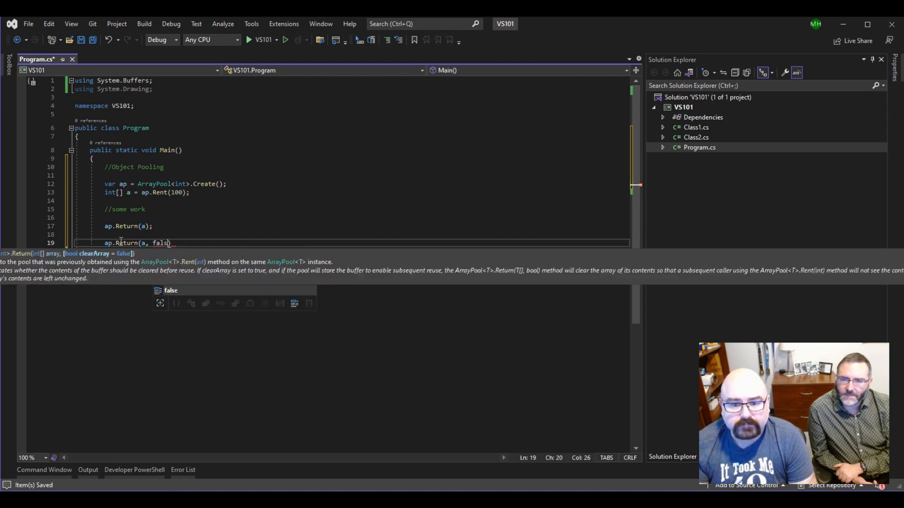
pyautogui.write('e')
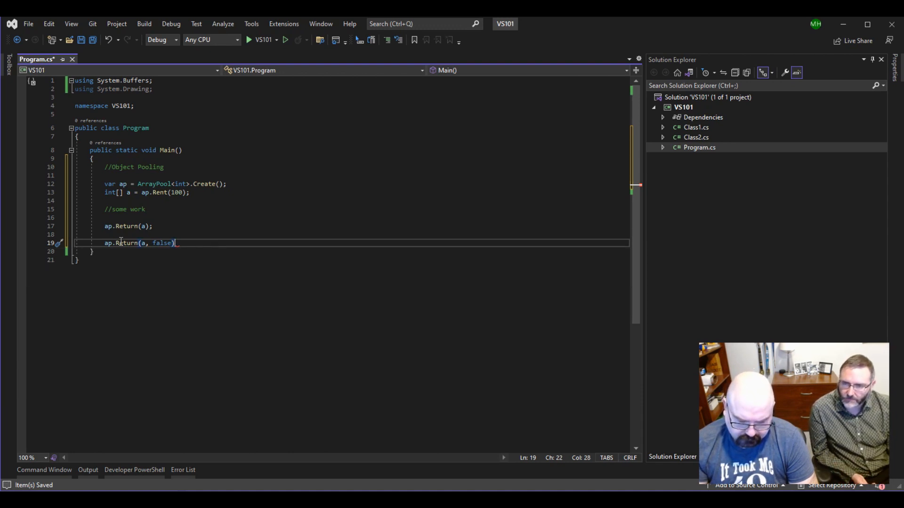
pyautogui.write(';')
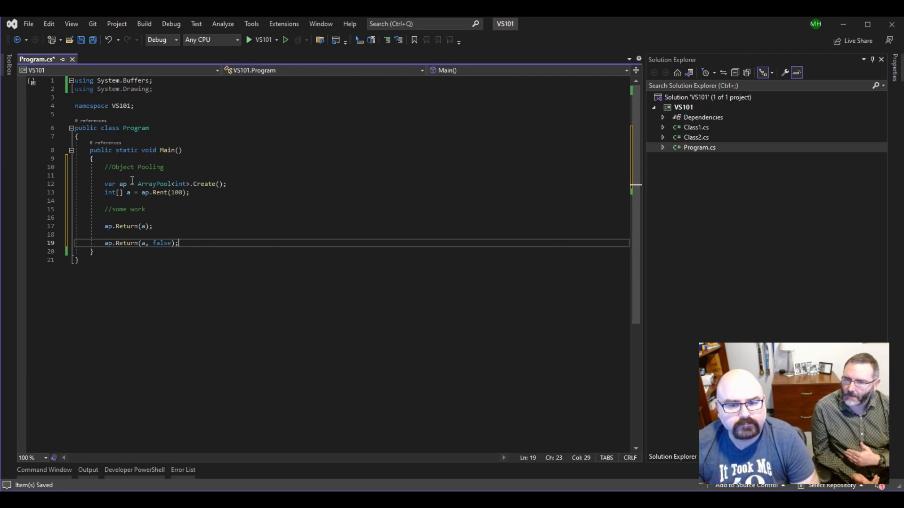
pyautogui.moveTo(154, 184)
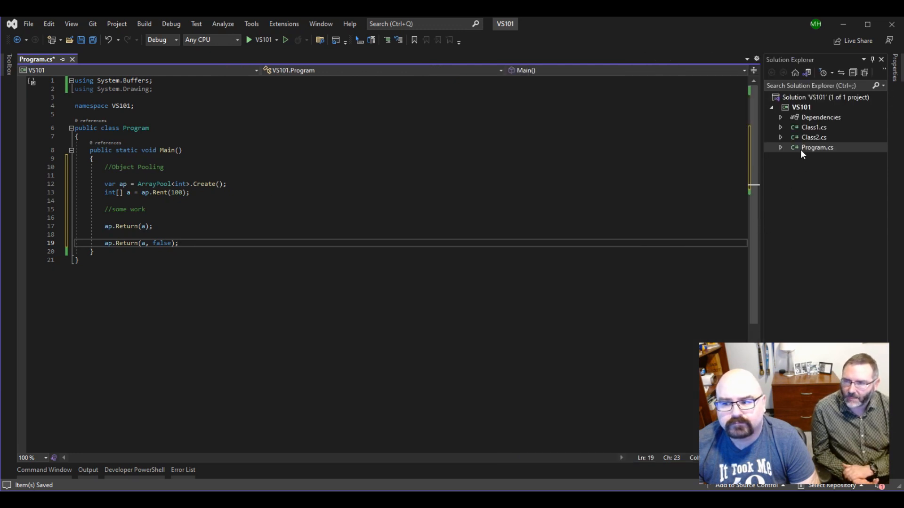
# - Open Class2.cs from Solution Explorer beside Program.cs
pyautogui.doubleClick(813, 137)
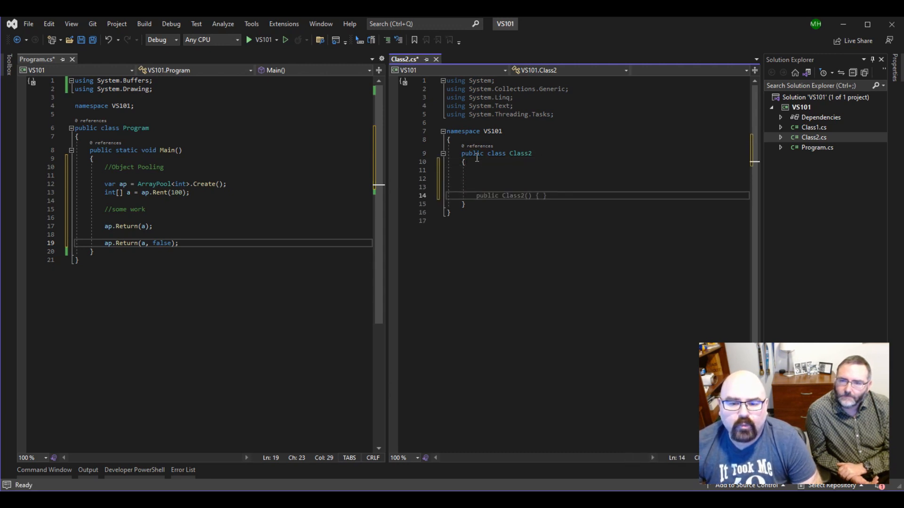
pyautogui.moveTo(131, 243)
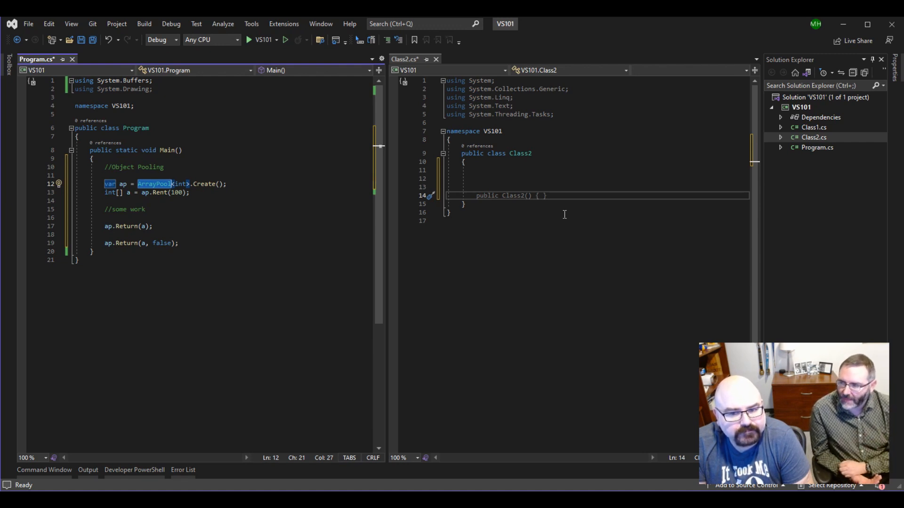
pyautogui.moveTo(283, 189)
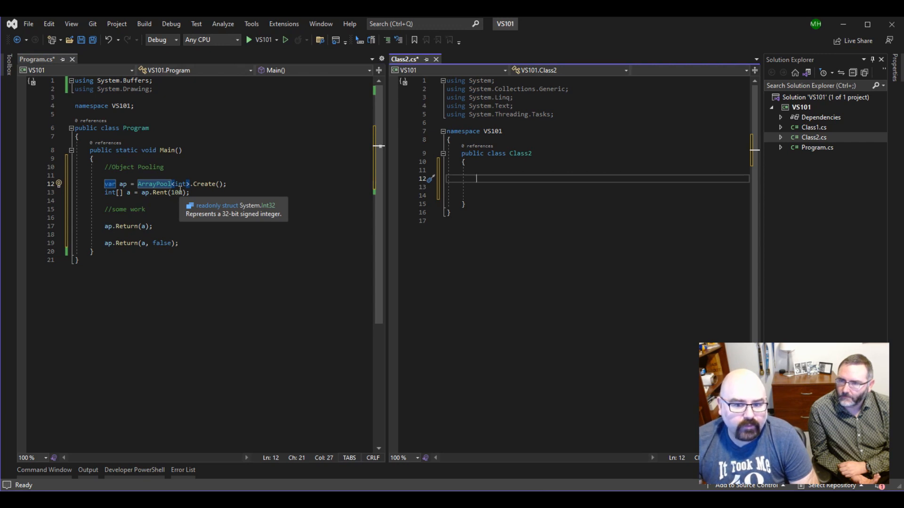
pyautogui.moveTo(280, 183)
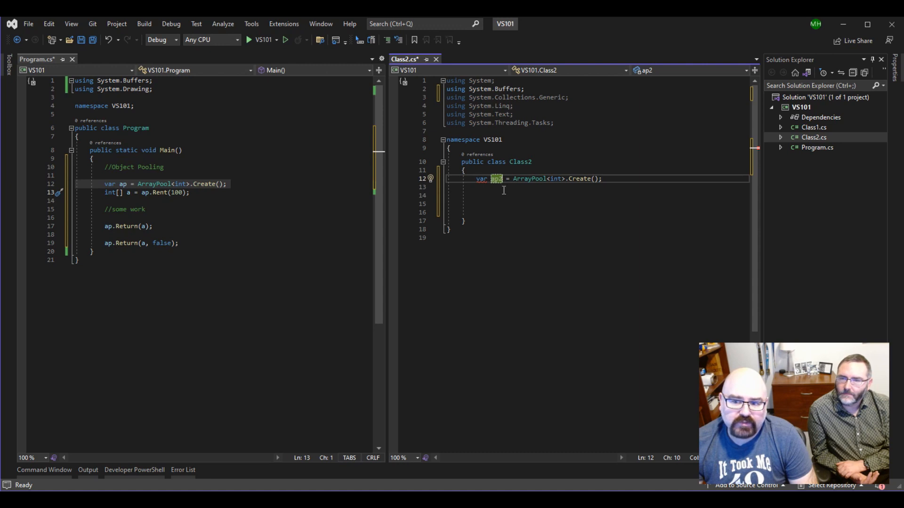
pyautogui.moveTo(213, 253)
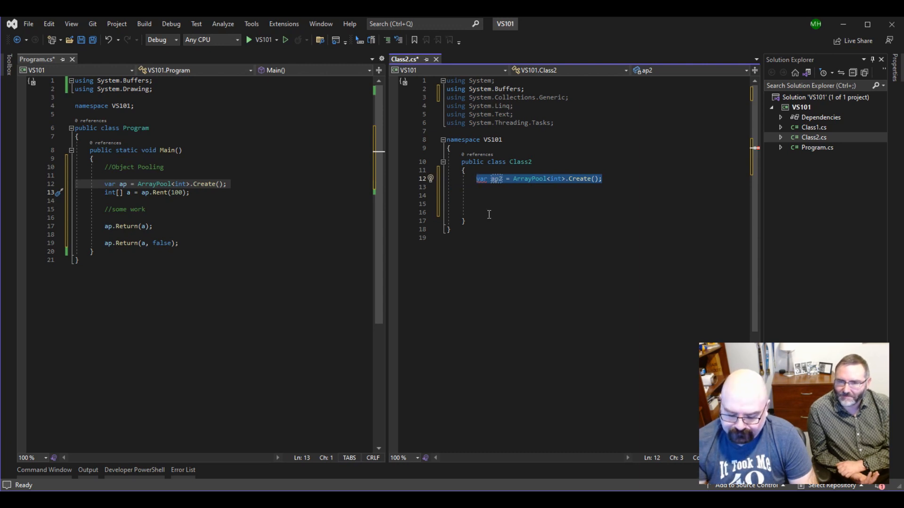
# - Delete the ap2 pool-creation line, leaving Class2 empty with System.Buffers imported
pyautogui.press('Delete')
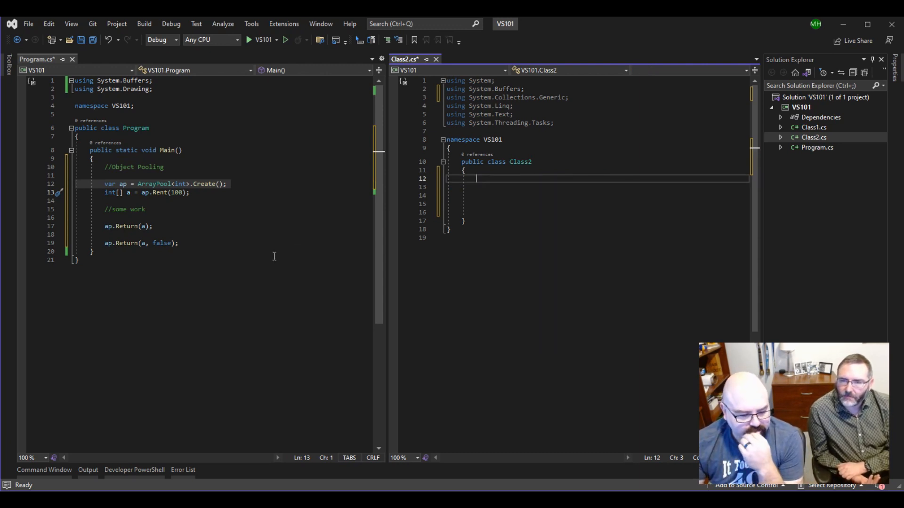